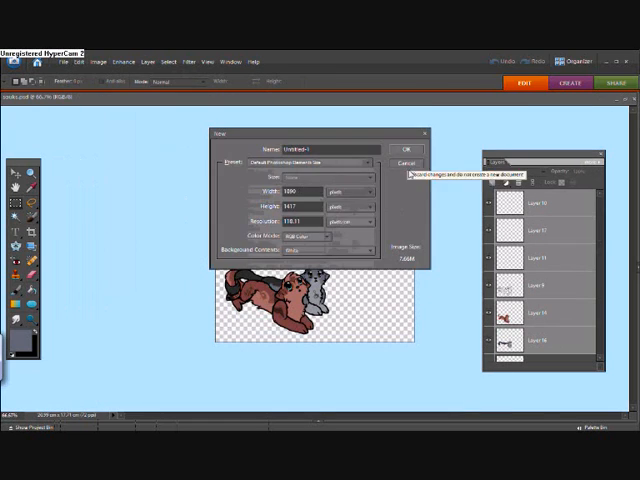
- Create the new document and switch the foreground colour from teal to a lighter cyan
click(400, 160)
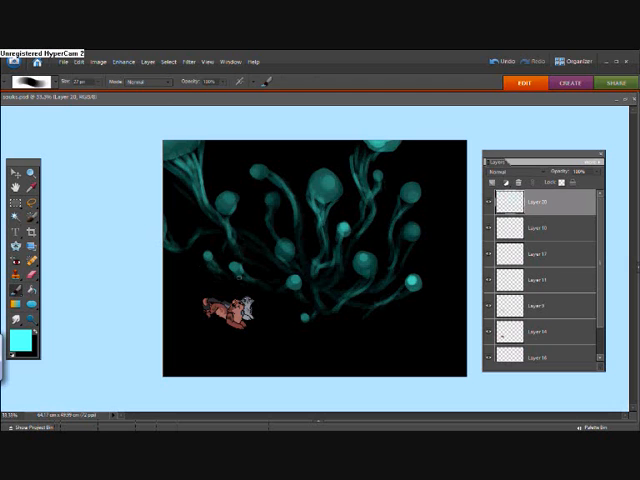
click(16, 338)
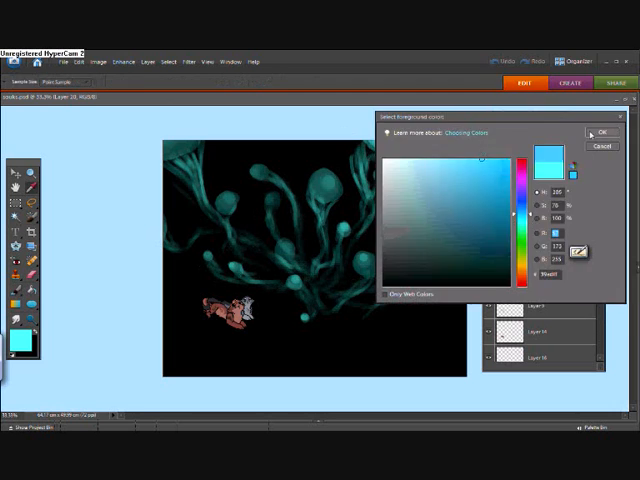
click(604, 132)
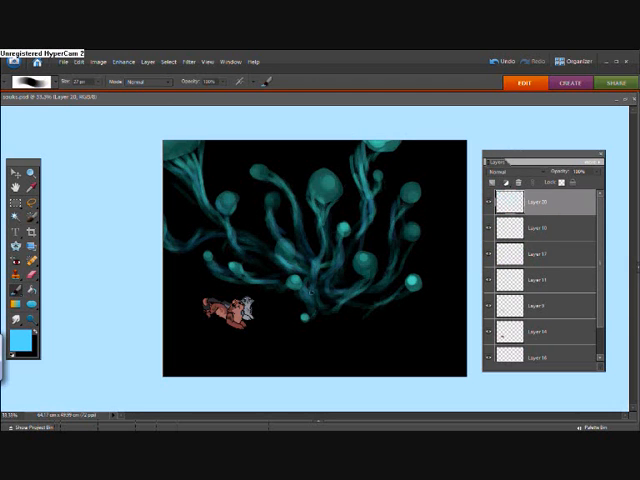